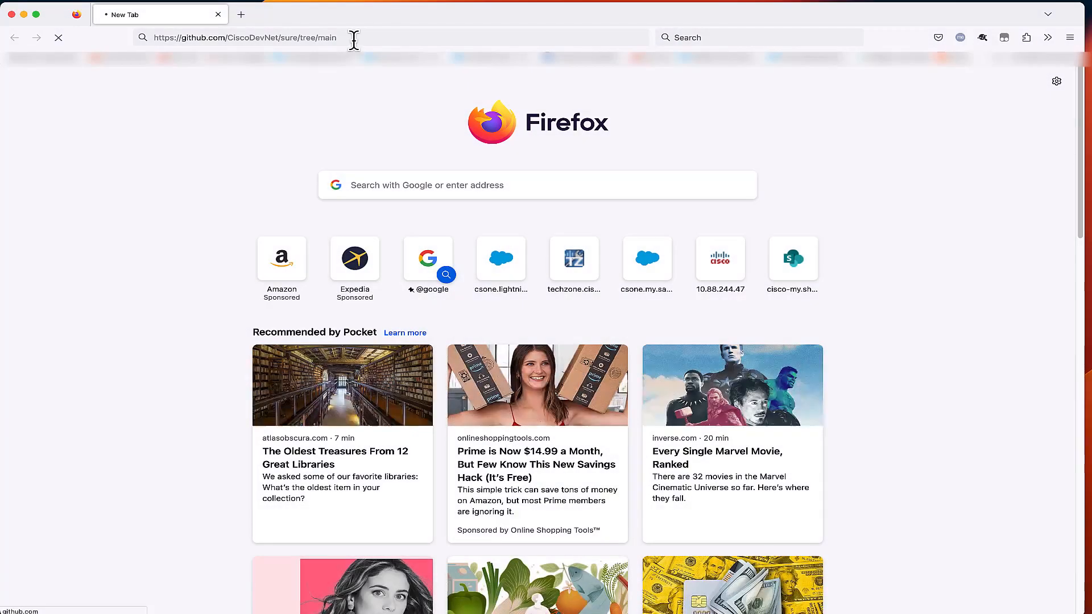
- Load the CiscoDevNet/sure repository and scroll its README to the per-version download instructions
key(Return)
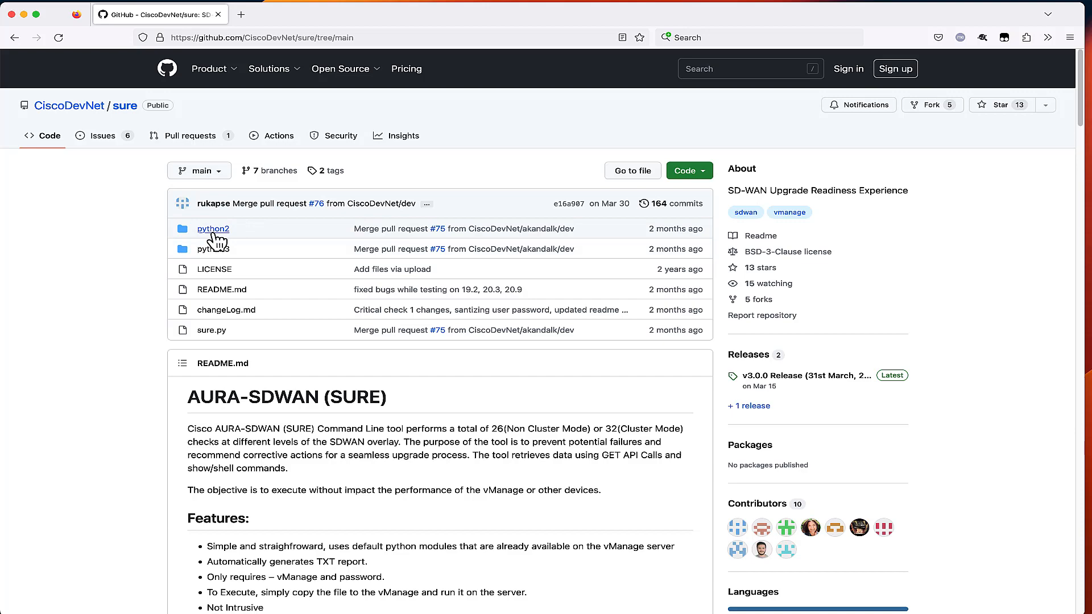
scroll(down, 3)
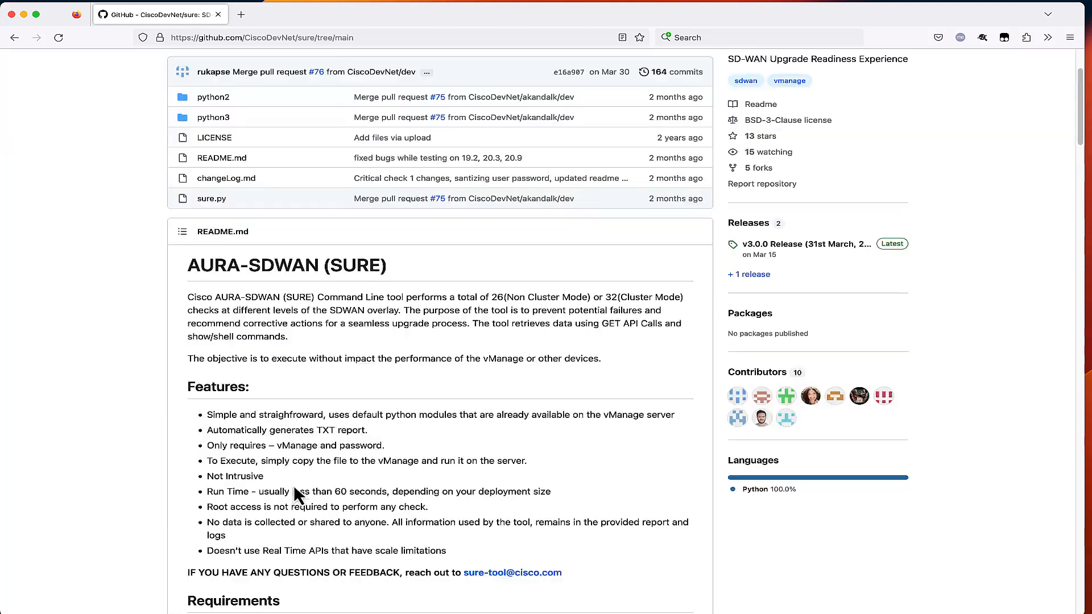
scroll(down, 3)
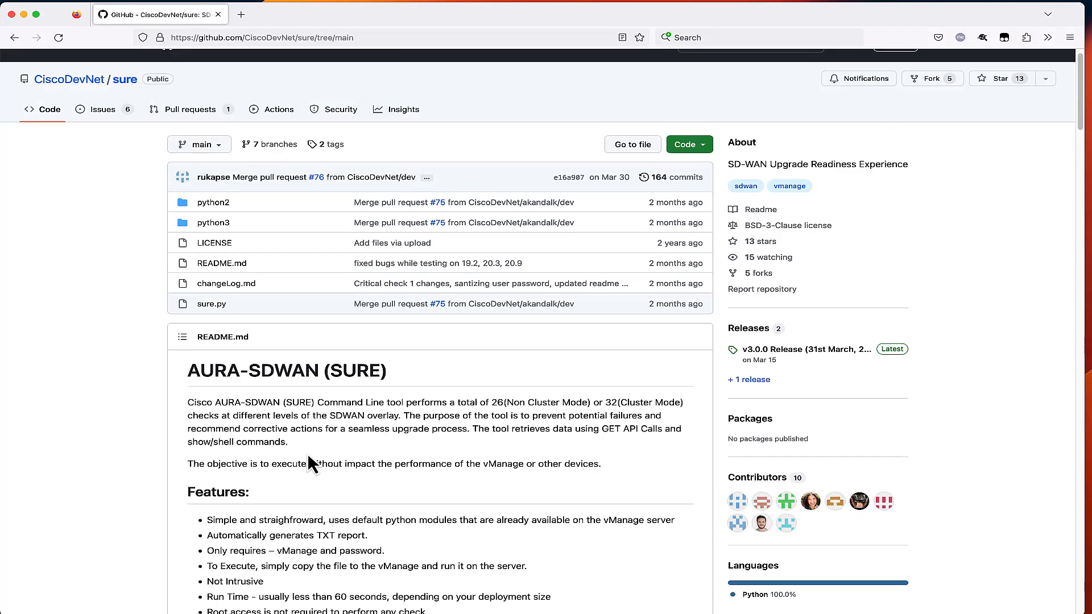
scroll(down, 3)
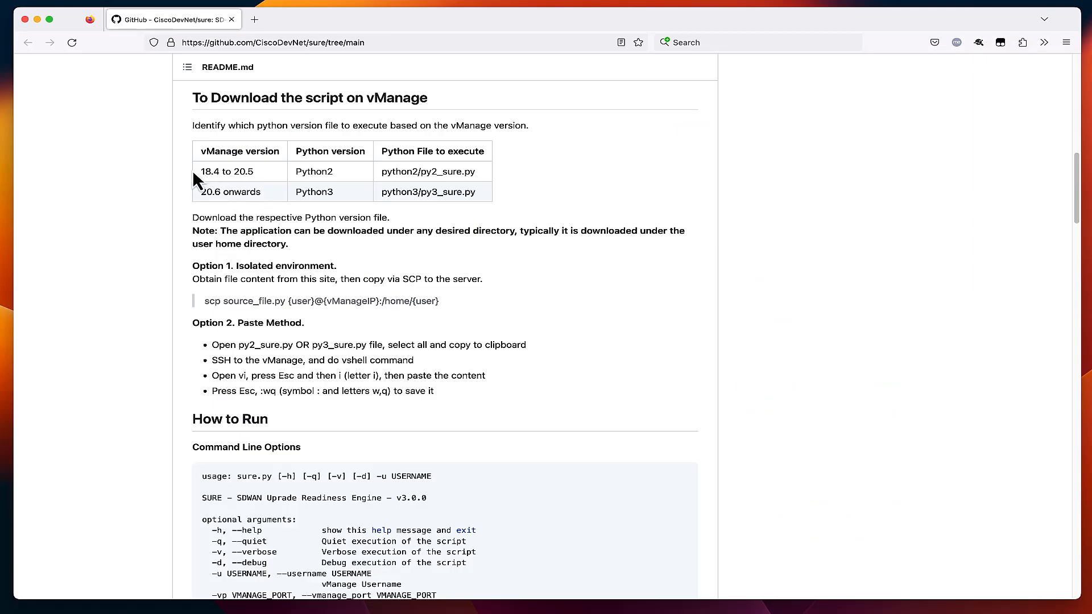
mouse_move(254, 216)
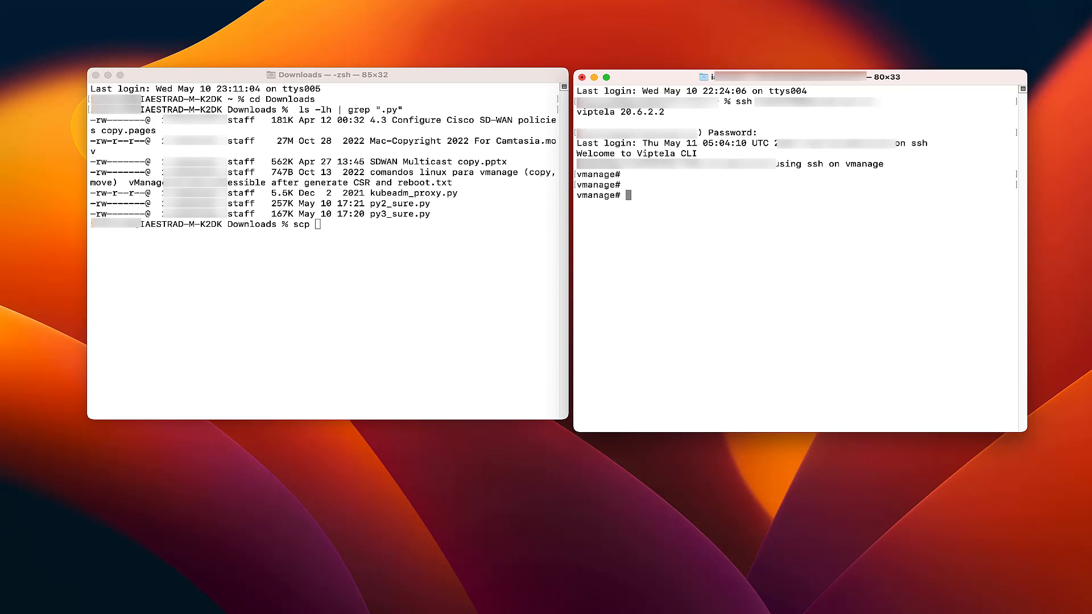
- Check the vManage software version with show version and the dashboard's About details
text(show)
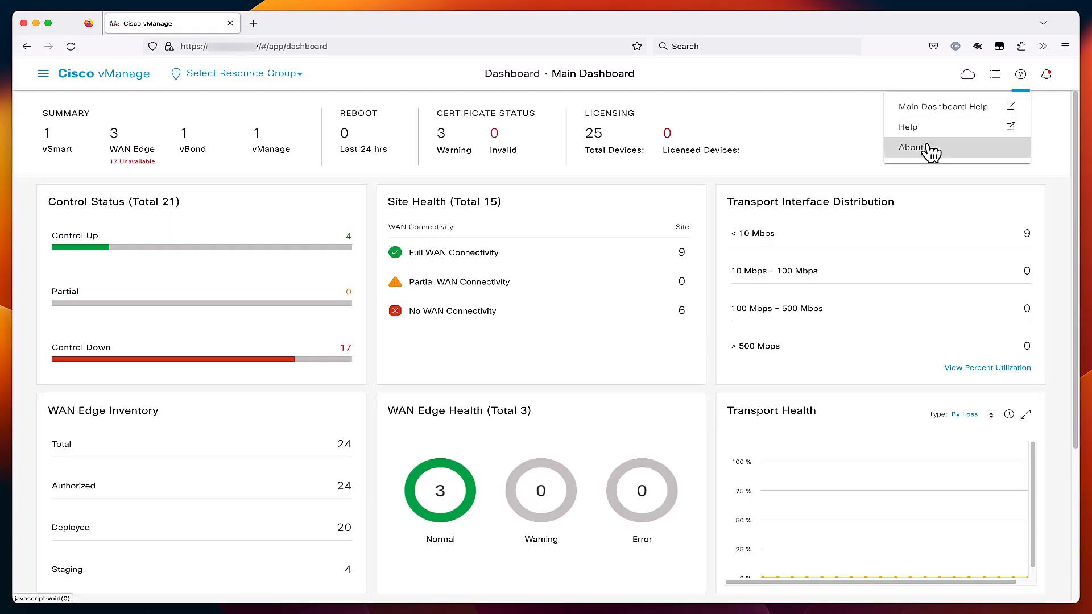
click(910, 147)
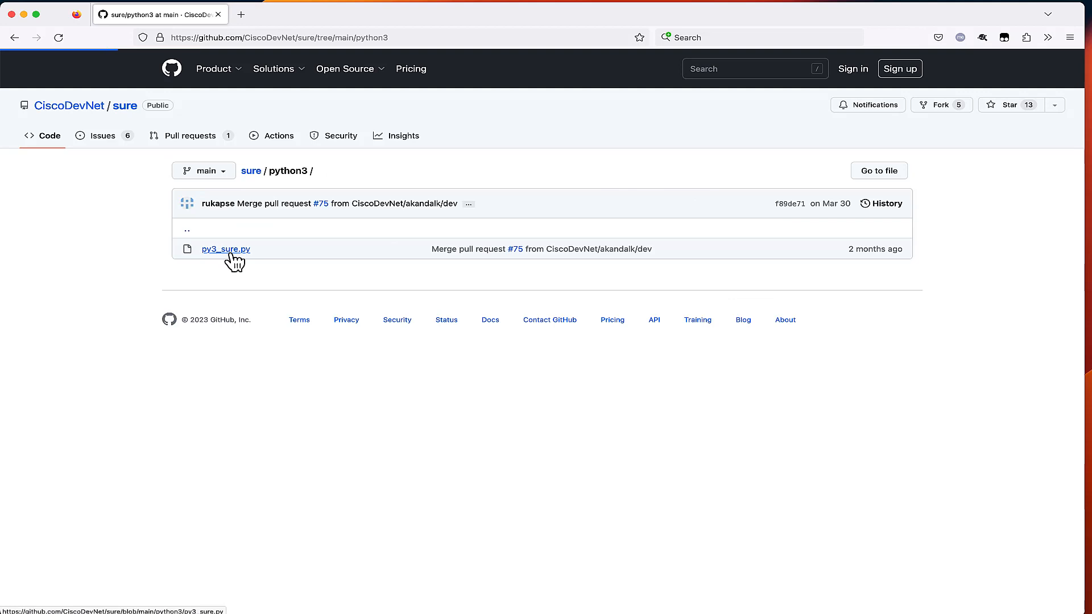
- Open py3_sure.py in the python3 folder, scroll its code, and view the Raw version
click(226, 248)
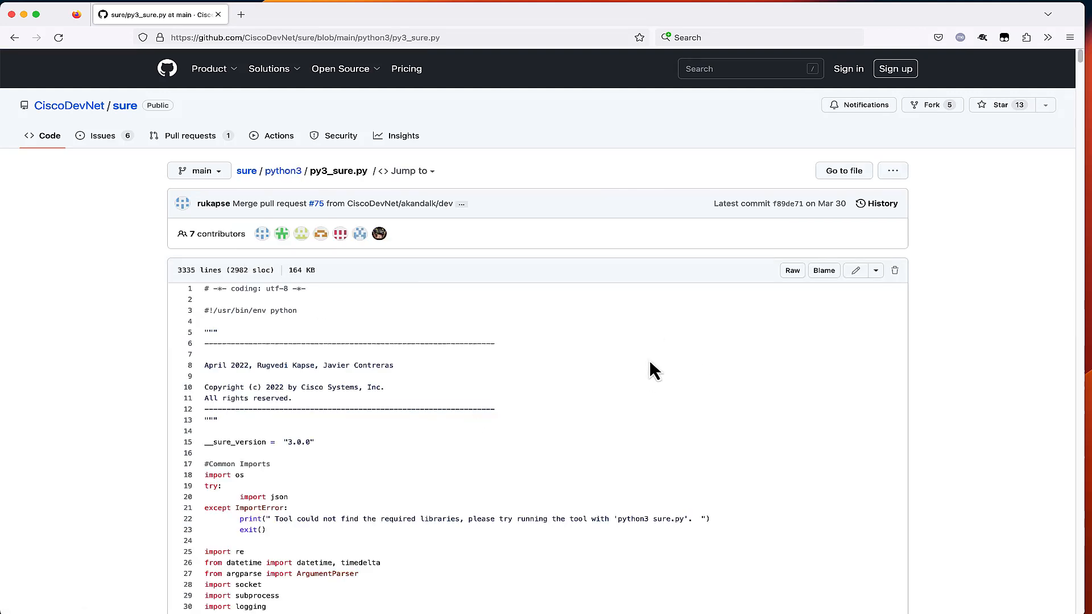
scroll(down, 3)
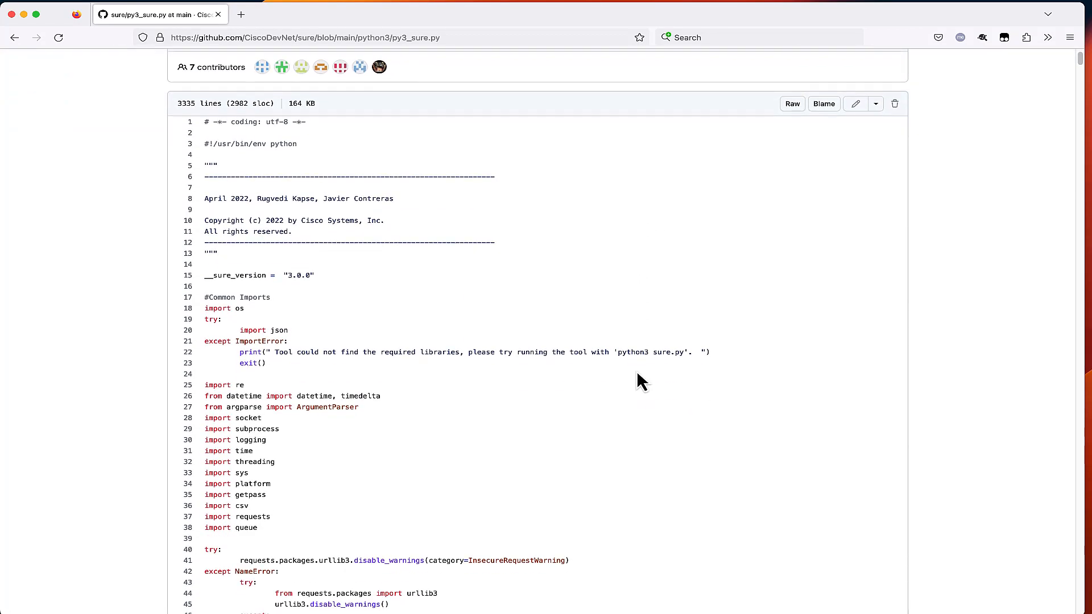
click(791, 103)
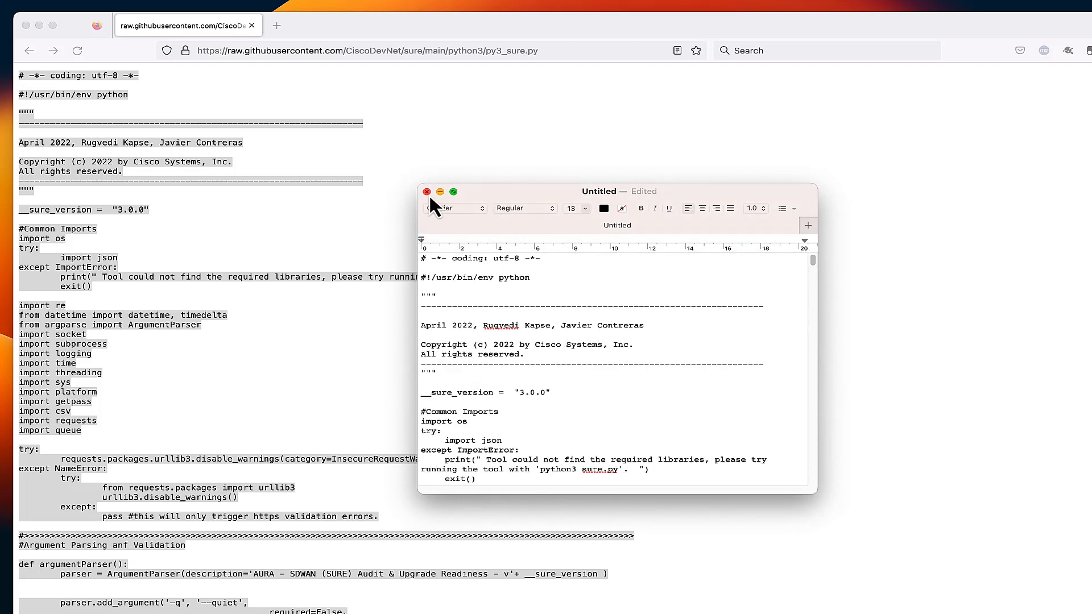
- Close the TextEdit document holding the pasted script and name it py3_sure when saving
click(427, 192)
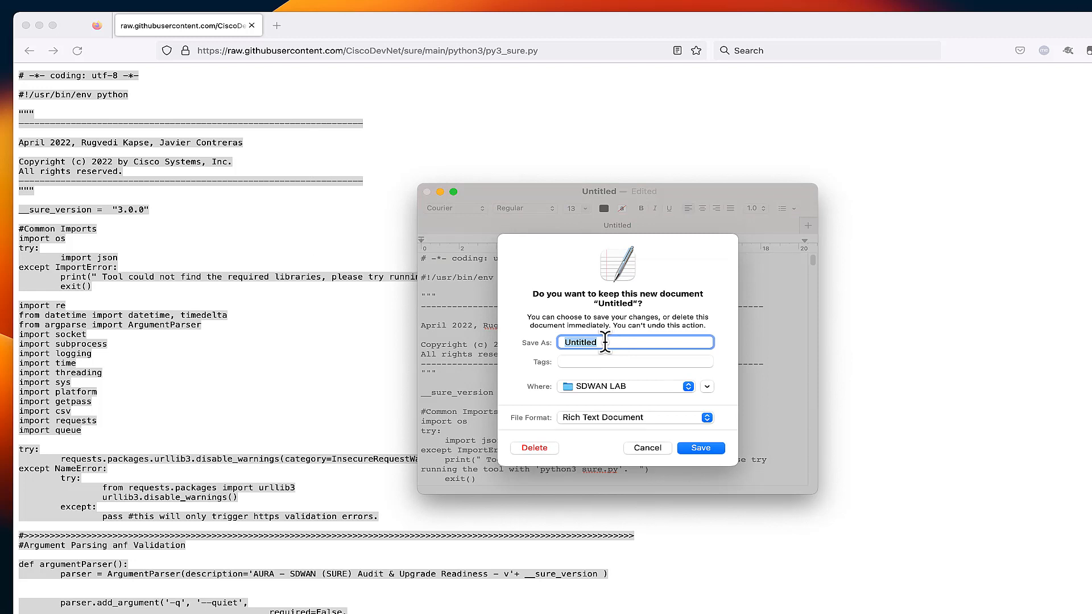
text(py3)
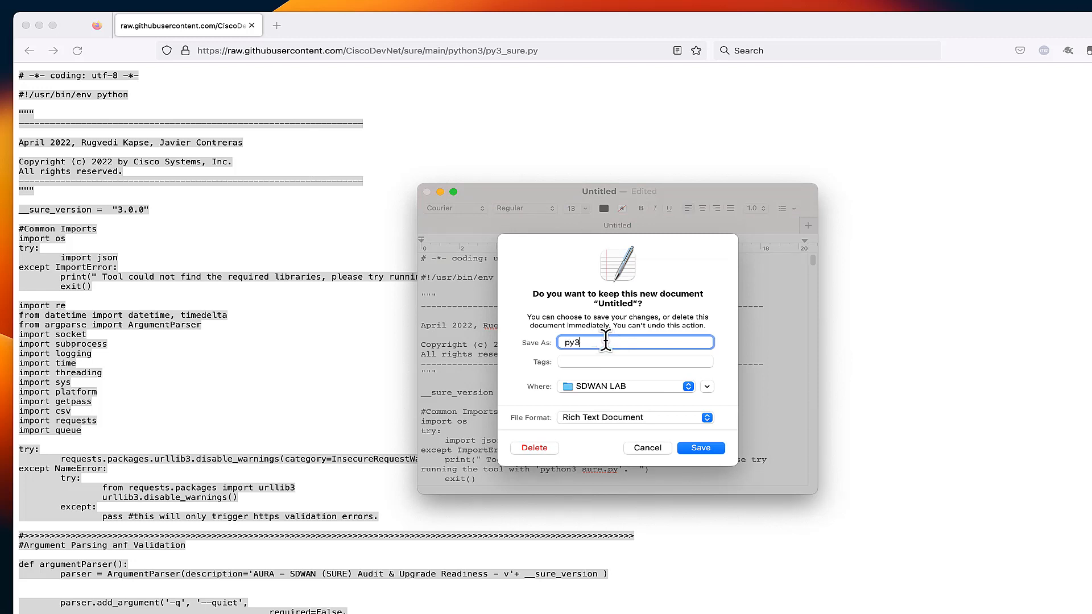
text(_sure)
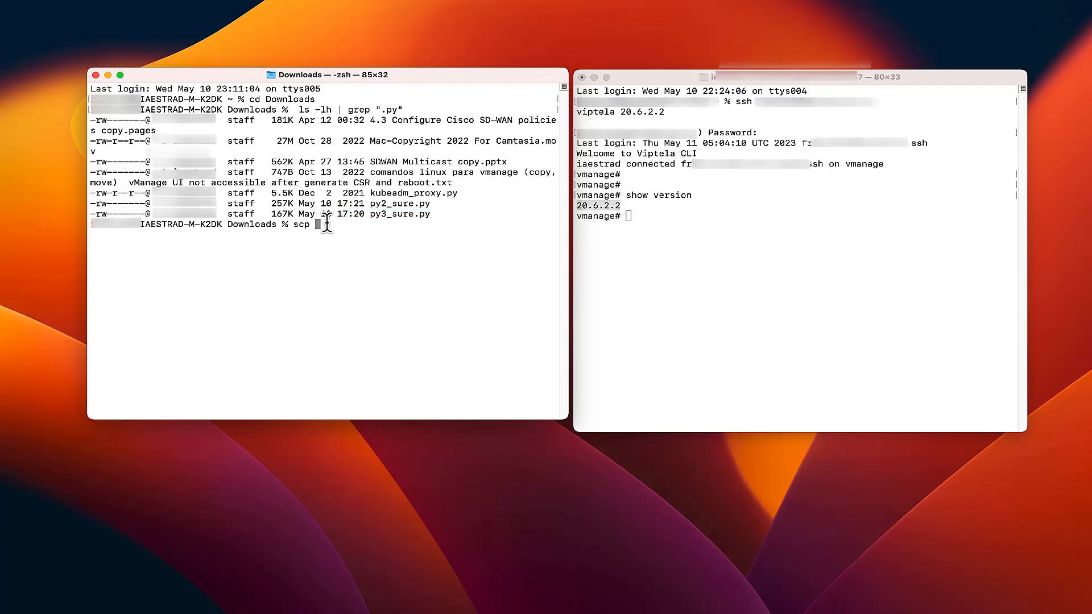
double_click(399, 214)
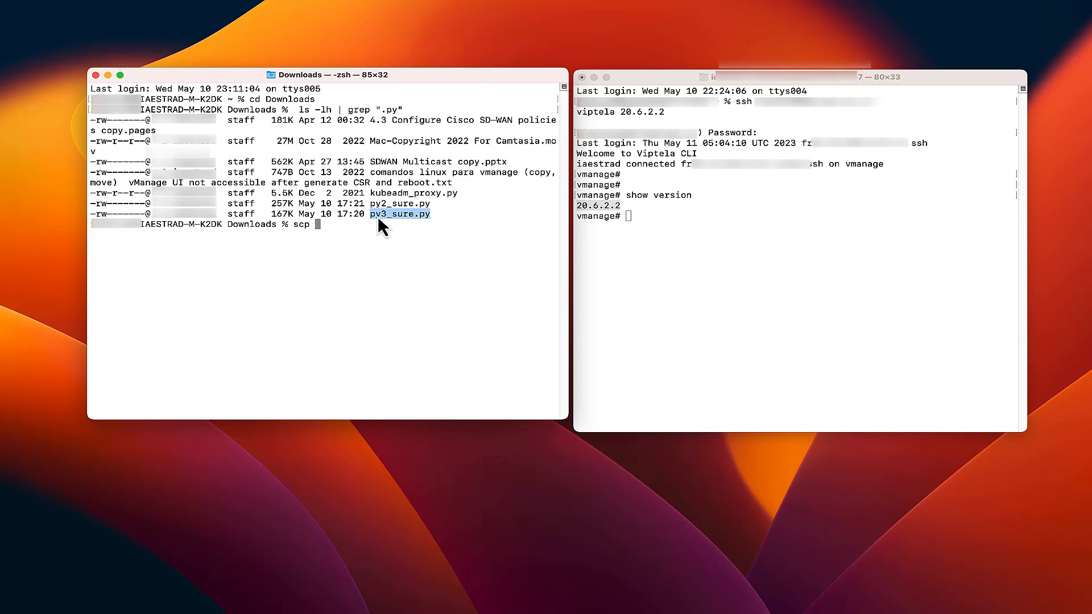
mouse_move(339, 231)
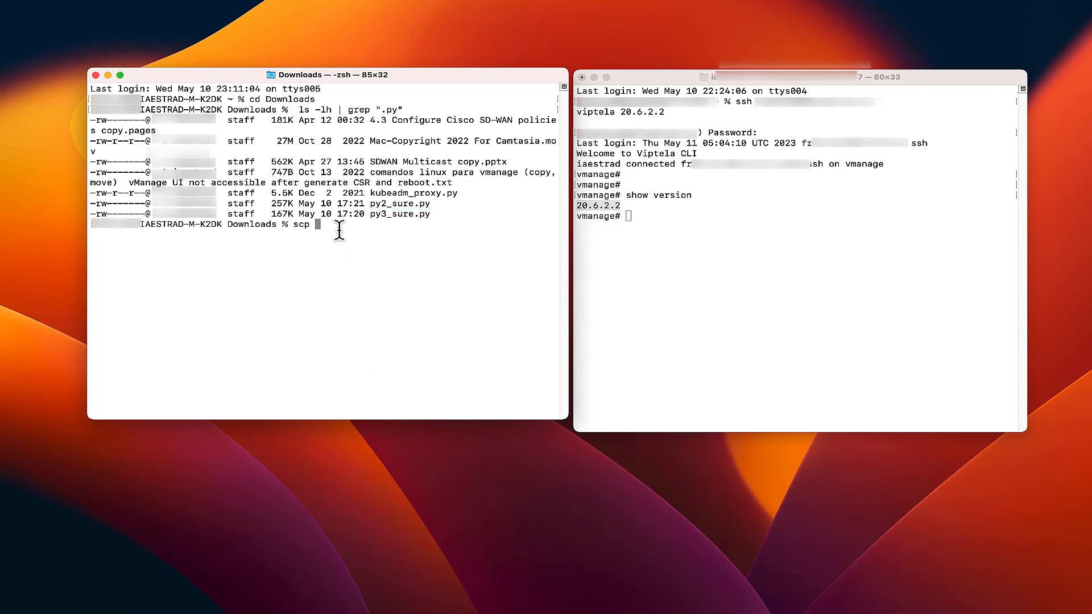
right_click(320, 224)
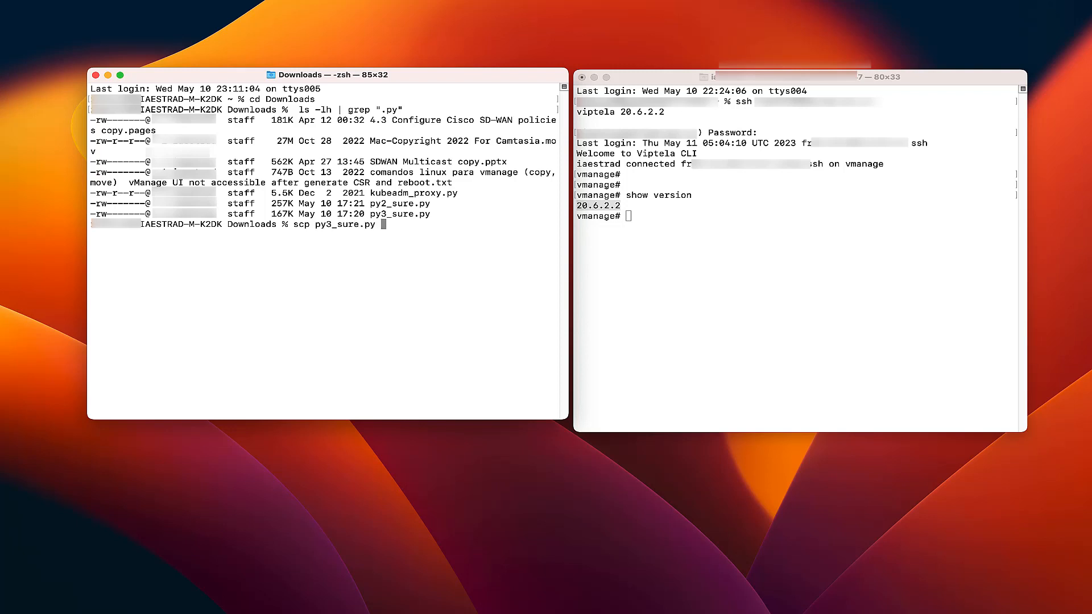
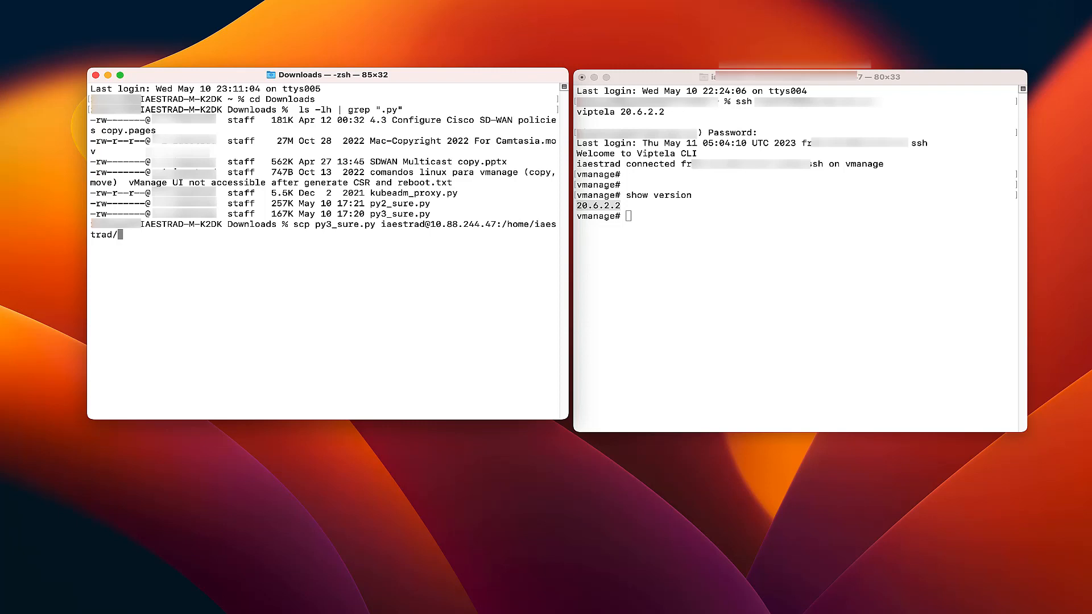
double_click(344, 224)
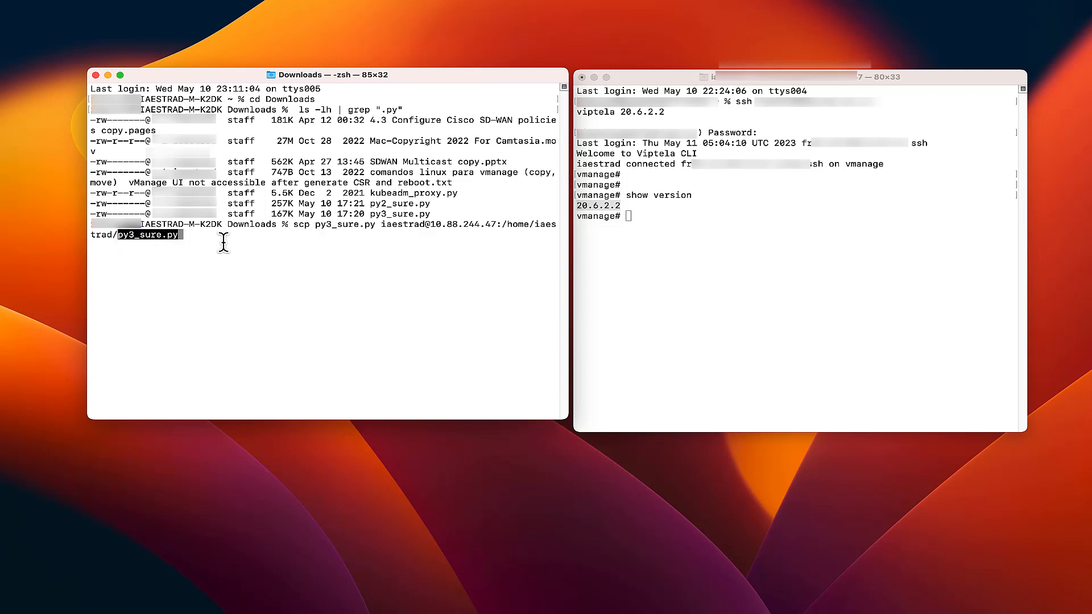
key(Return)
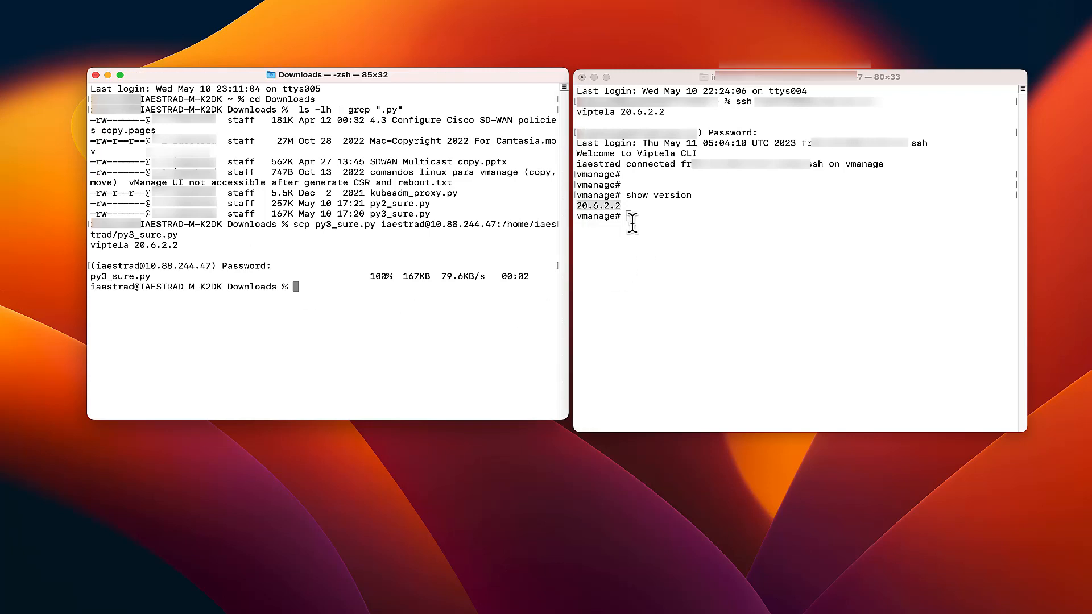
text(vshell)
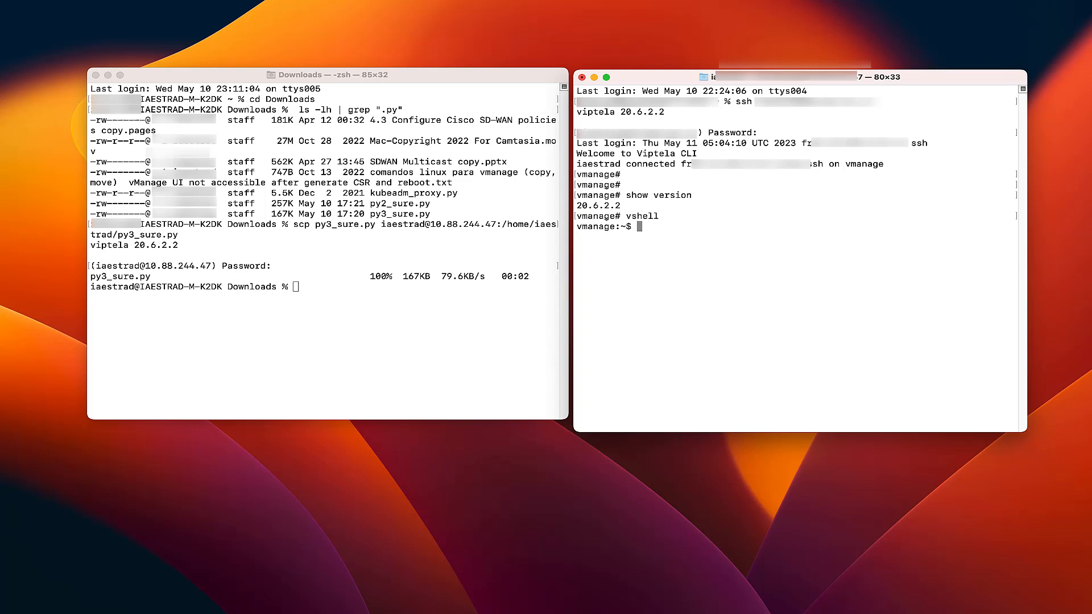
text(cd)
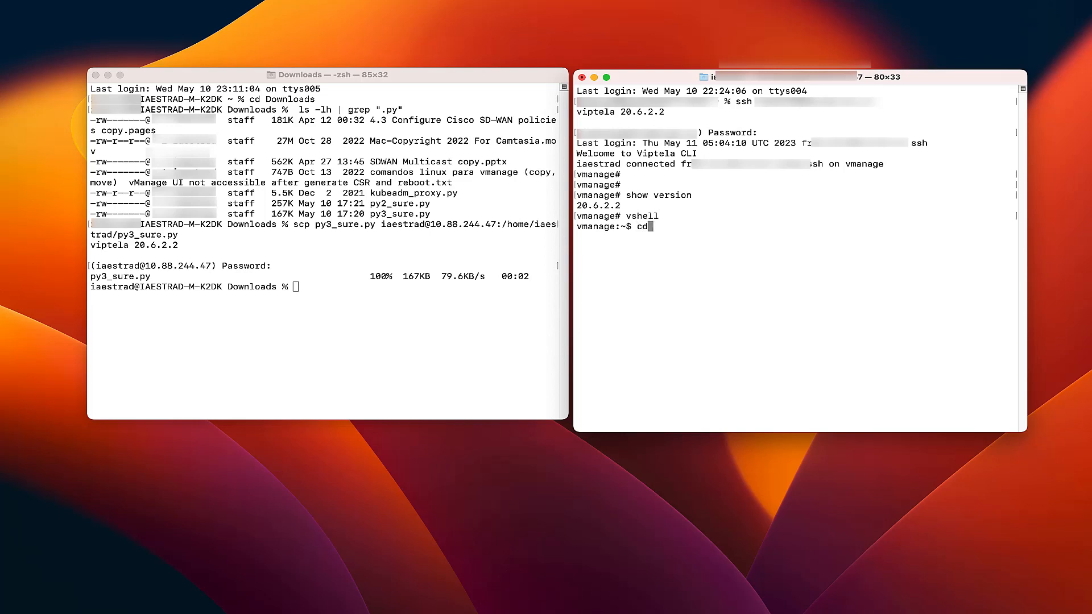
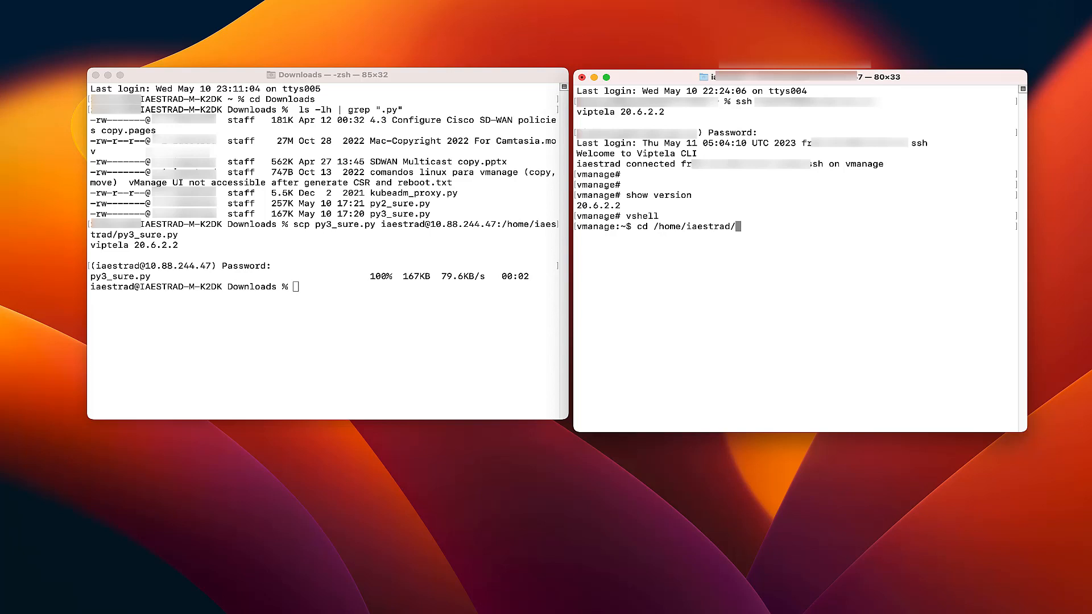
text(ls -lh)
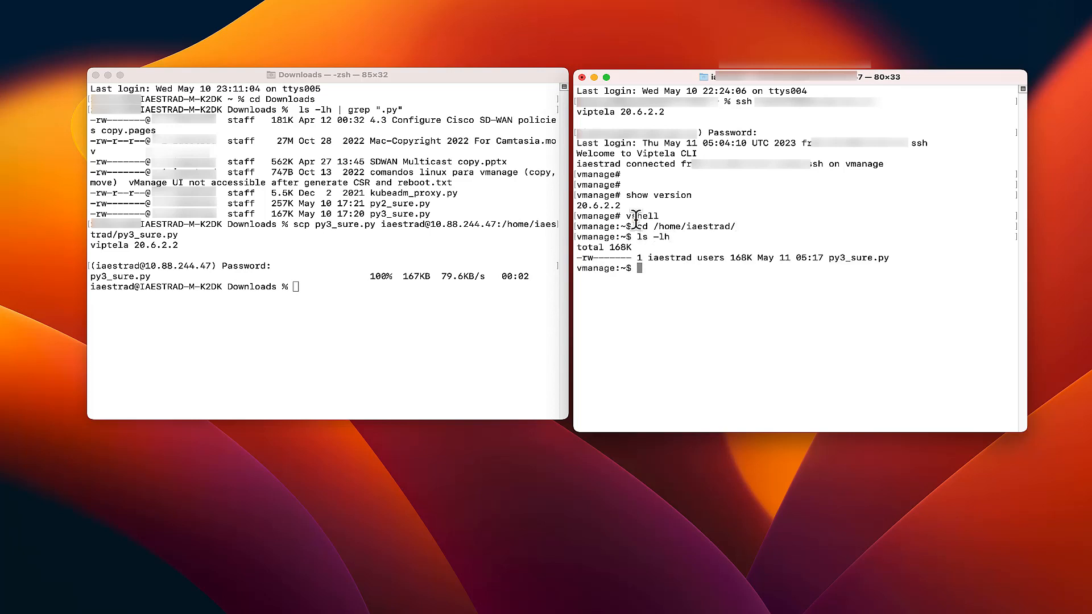
double_click(851, 257)
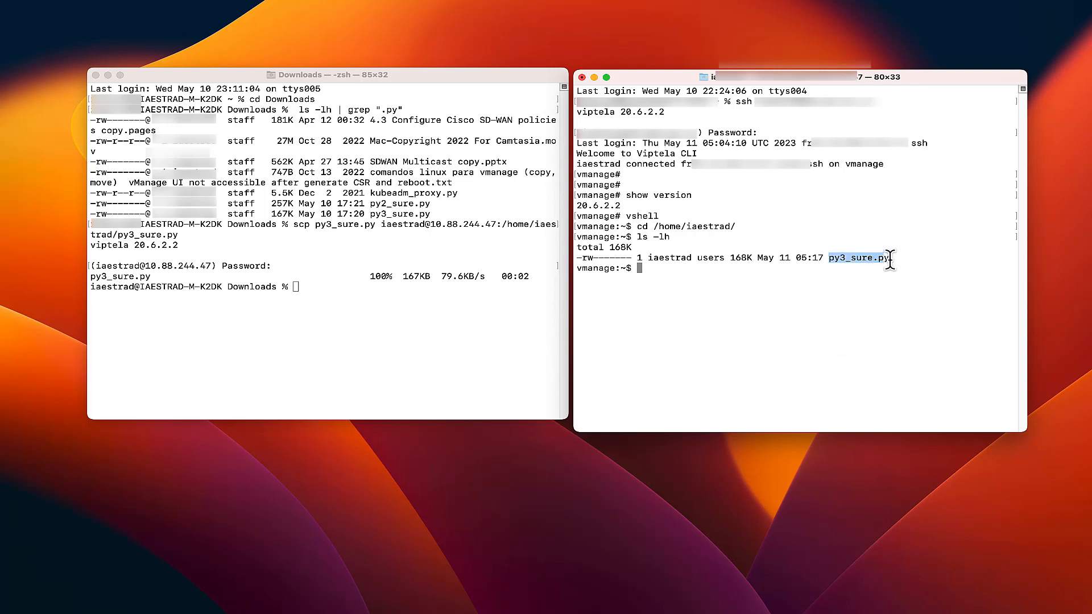
text(python3 py3_sure.py)
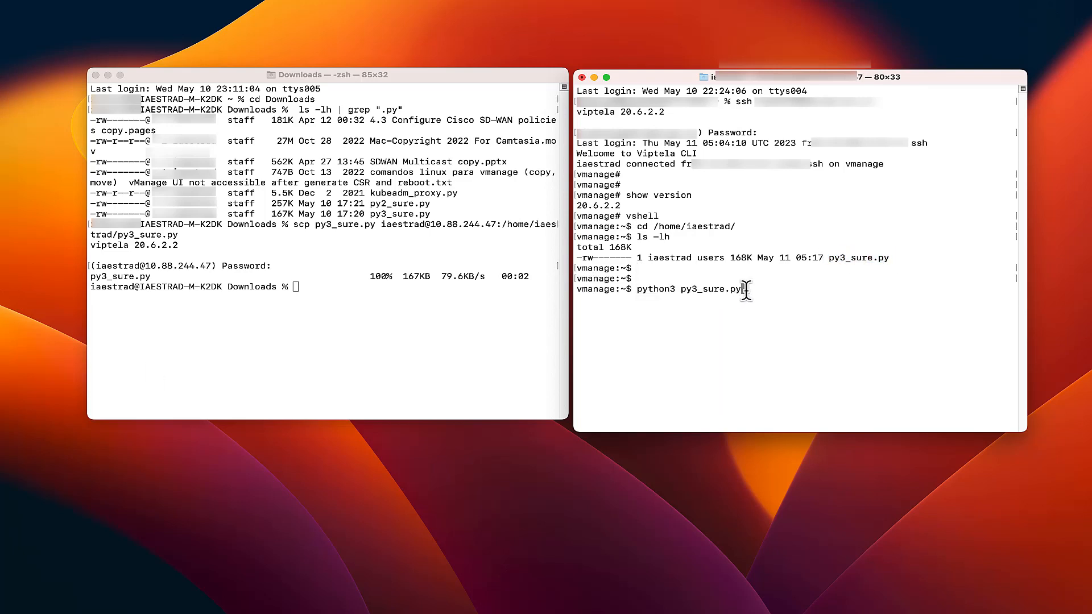
mouse_move(787, 295)
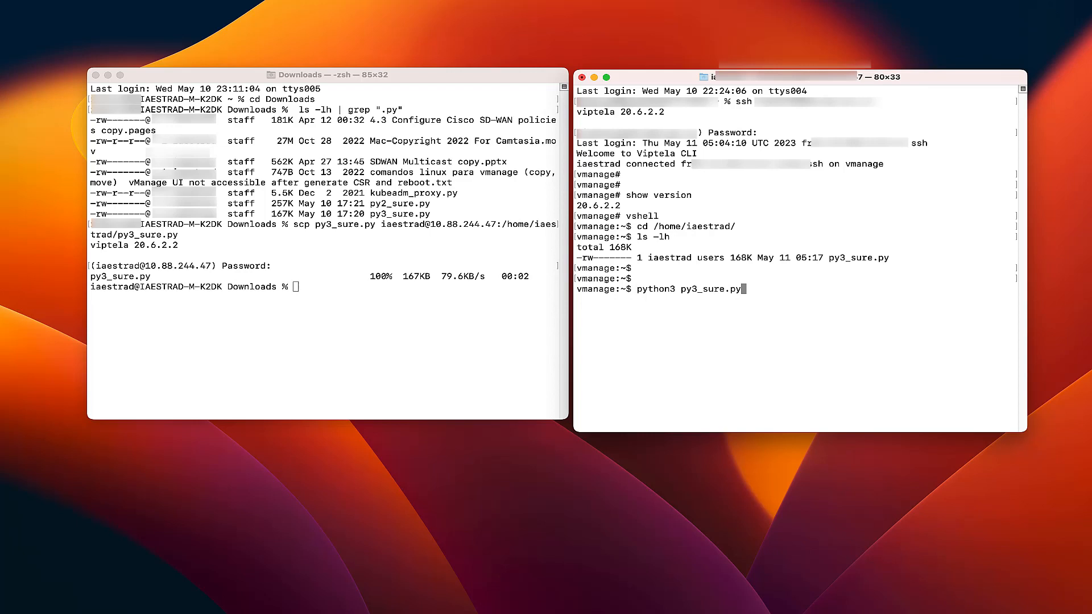
text(-)
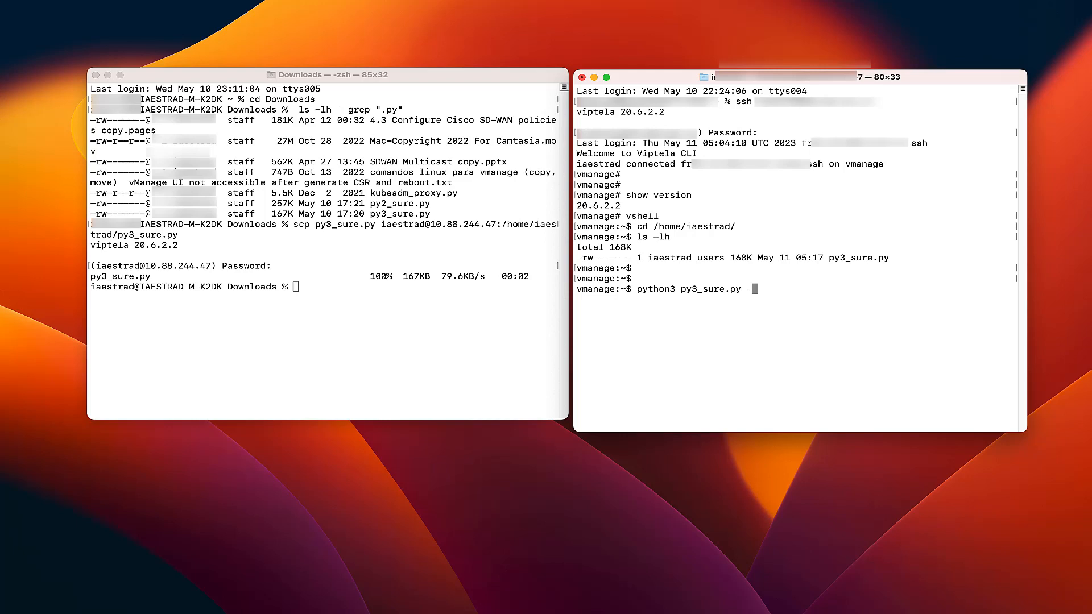
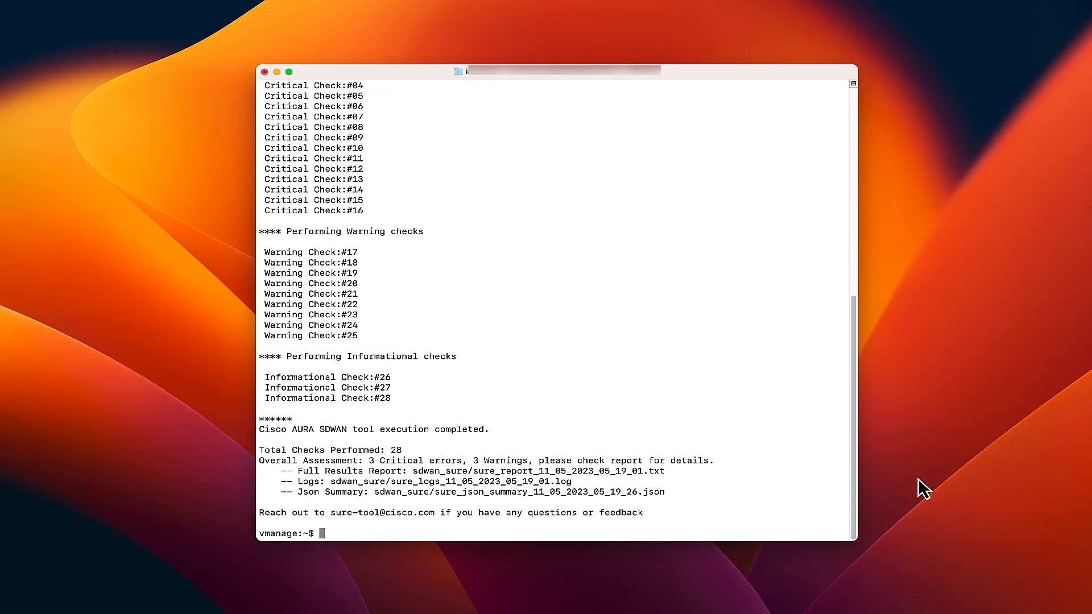
mouse_move(635, 444)
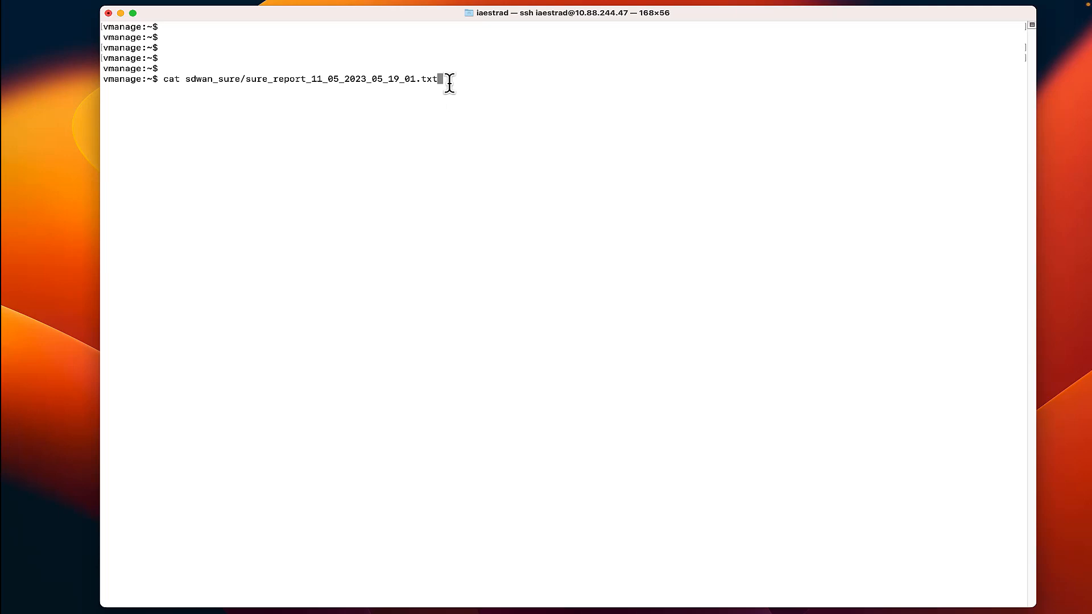
- Print sdwan_sure/sure_report_11_05_2023_05_19_01.txt with cat and scroll through the results table
key(Return)
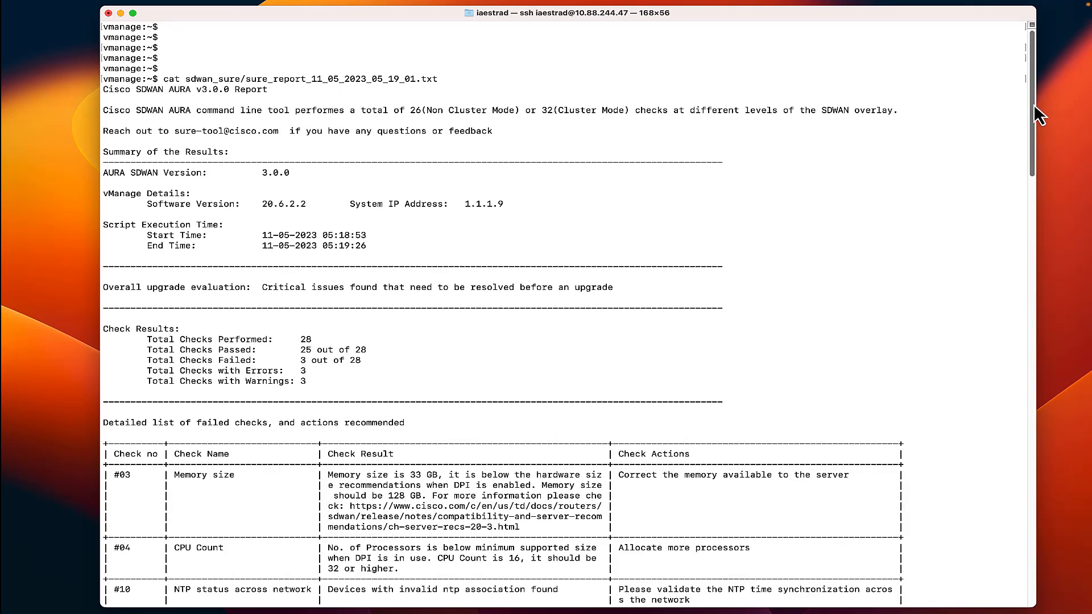
scroll(down, 3)
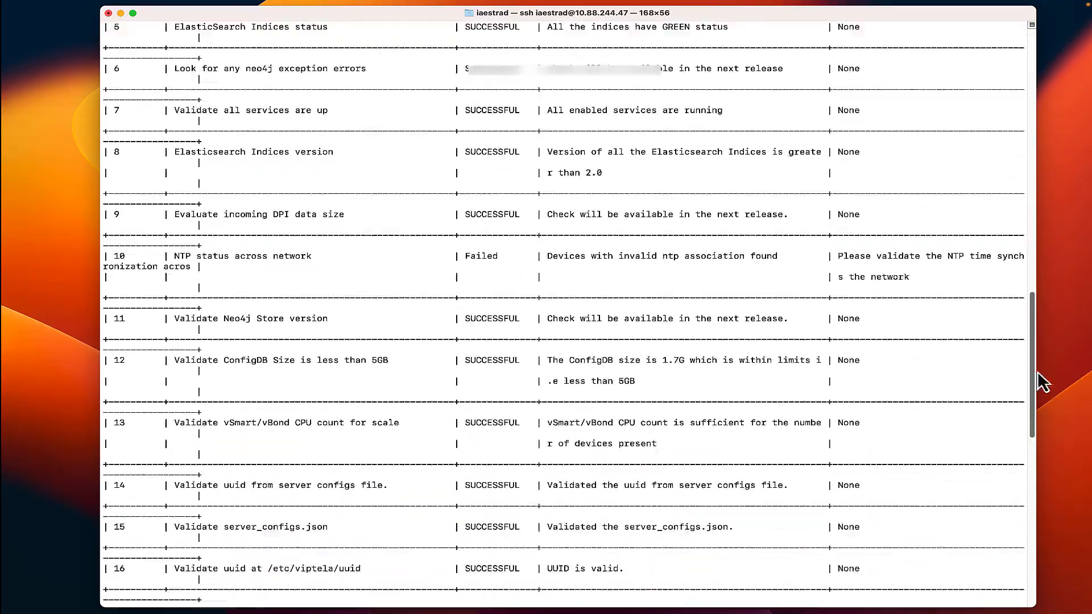
scroll(down, 3)
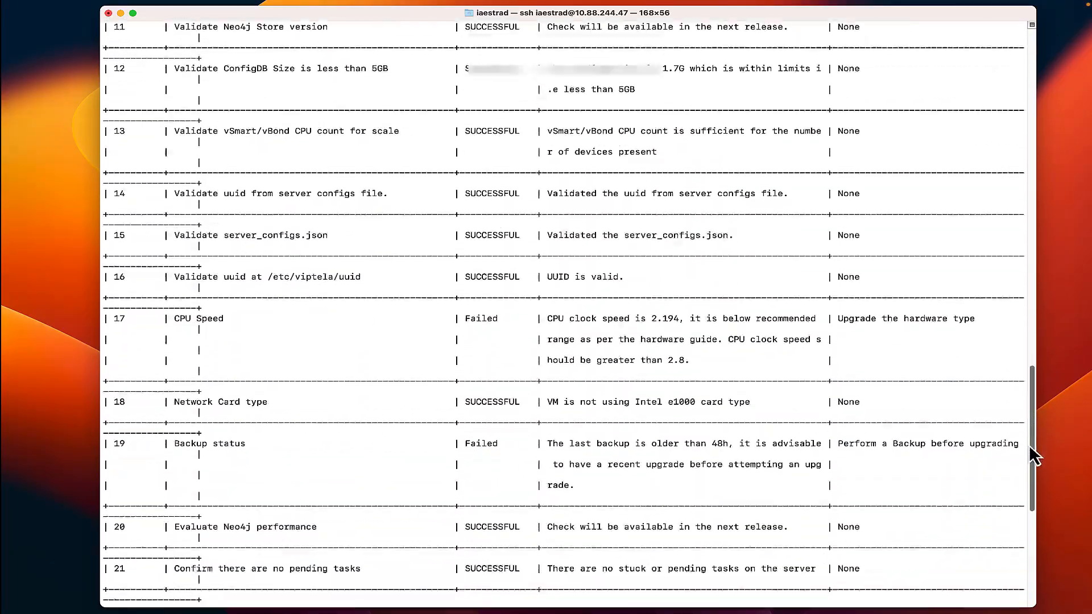
scroll(down, 3)
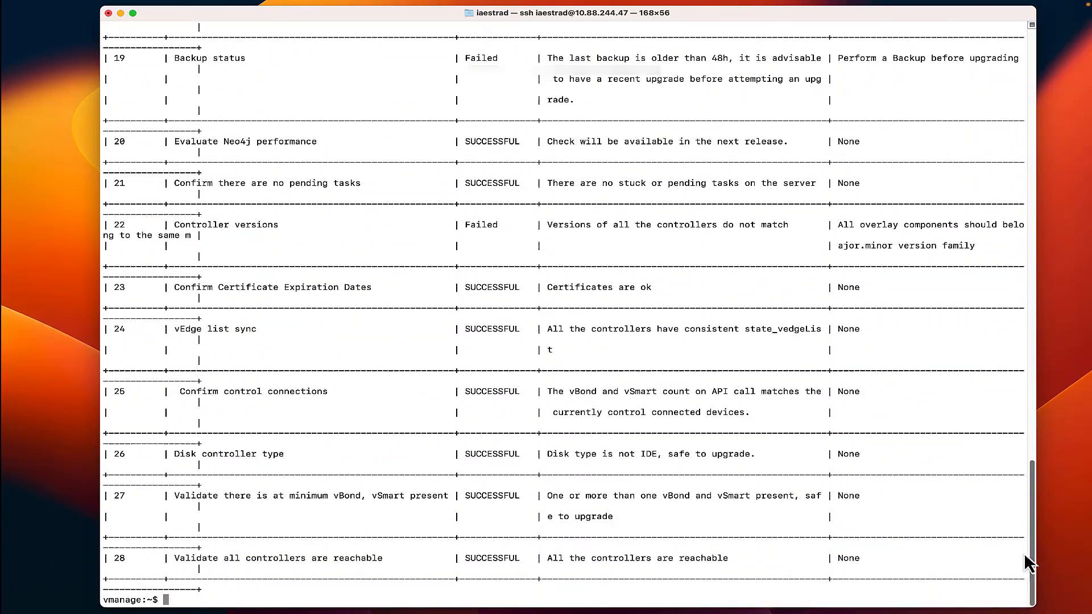